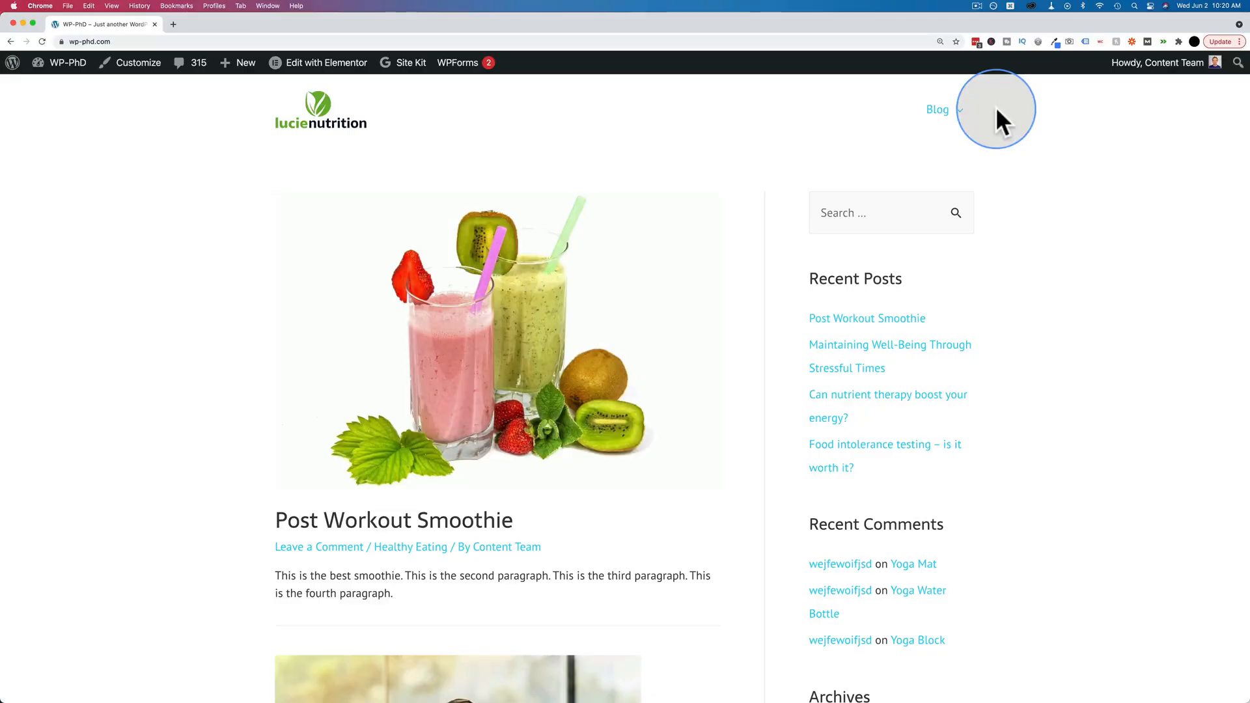
pyautogui.moveTo(788, 128)
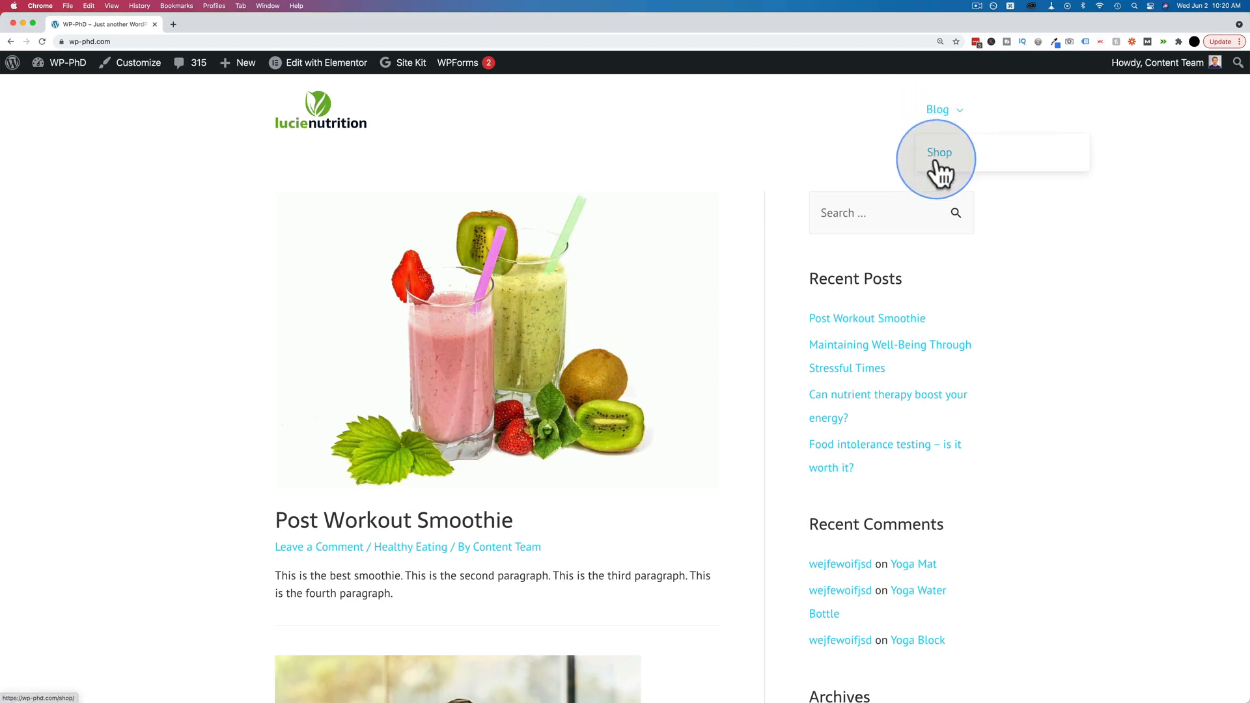
pyautogui.moveTo(938, 109)
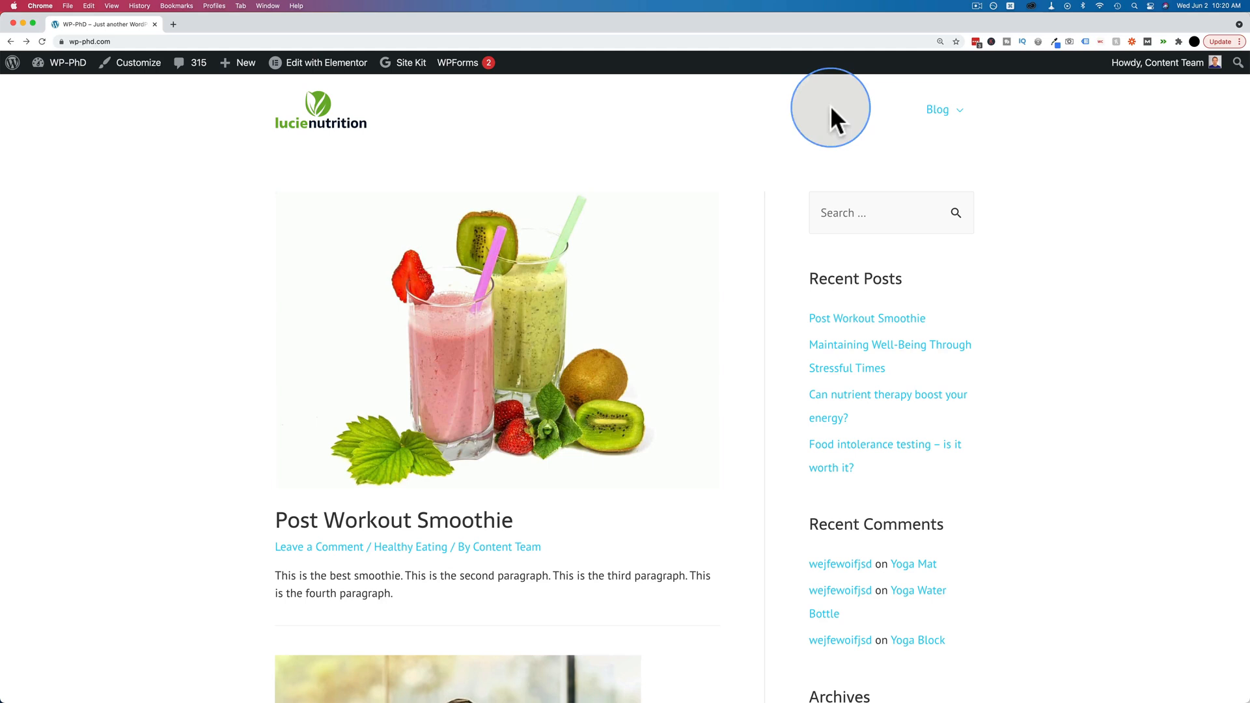
pyautogui.moveTo(879, 120)
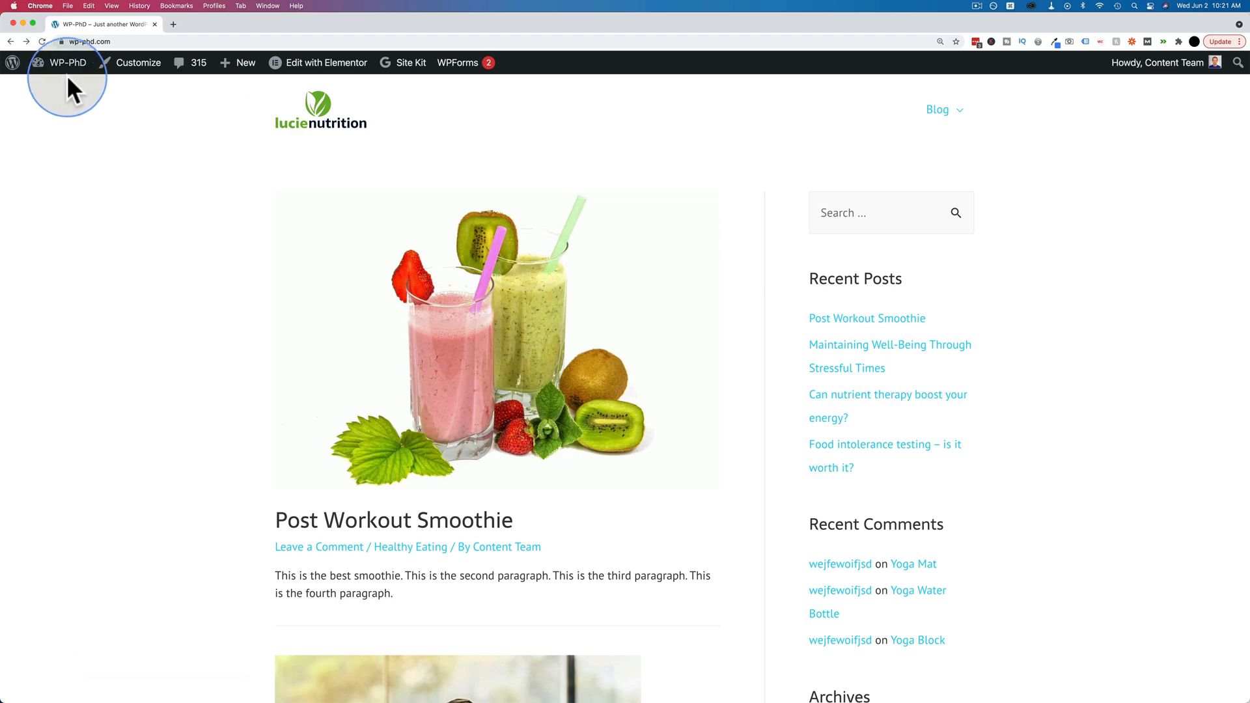
# Step: Load the Blog Navigation (Primary Menu) in Appearance > Menus, showing Blog with its Shop sub-item
pyautogui.click(68, 62)
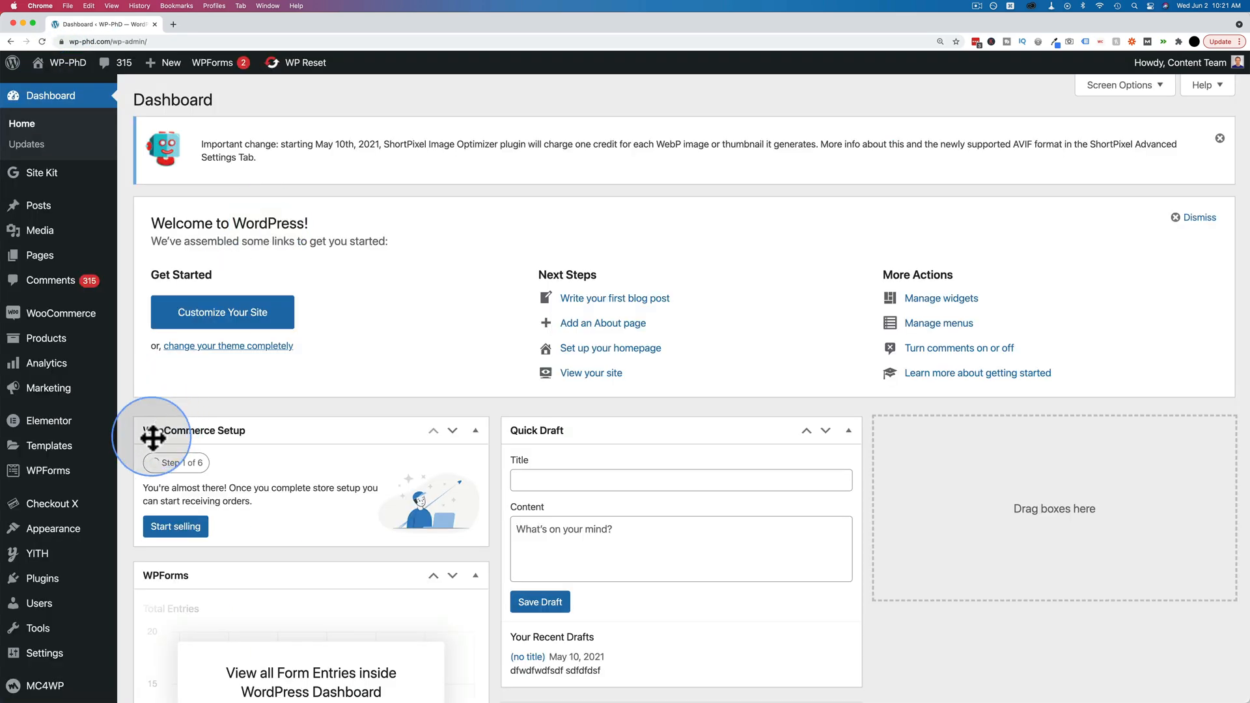
pyautogui.moveTo(49, 528)
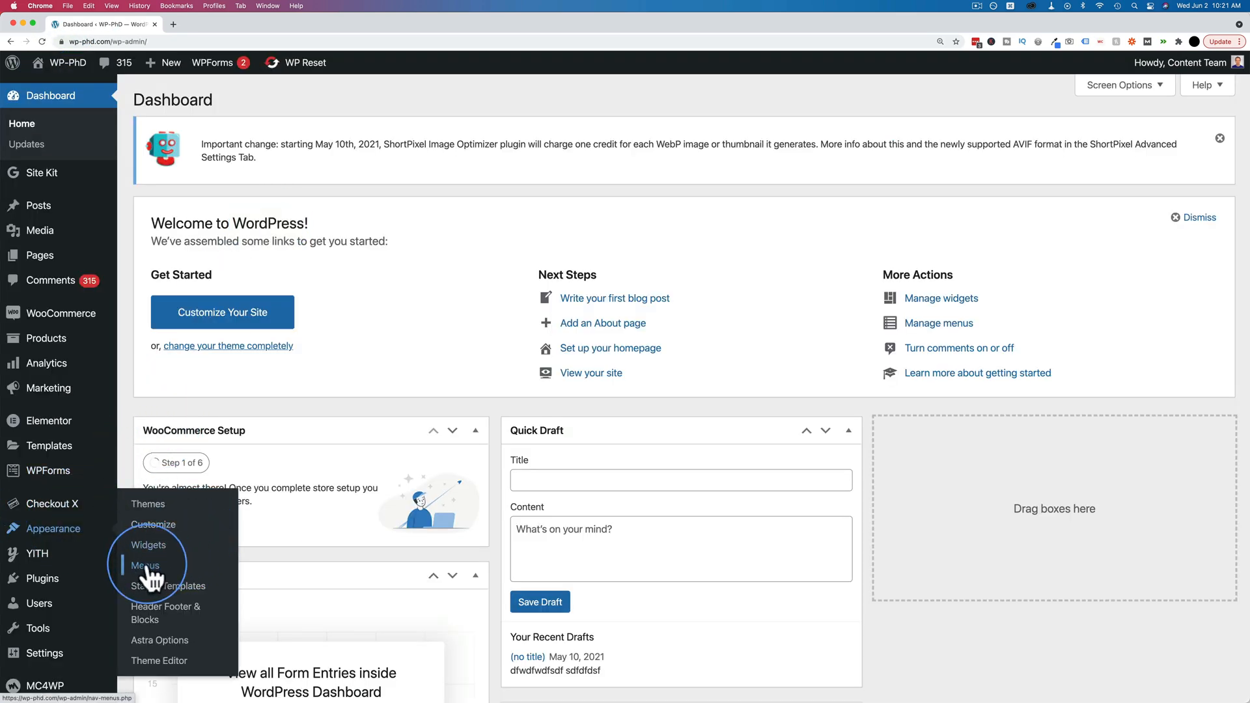
pyautogui.click(145, 565)
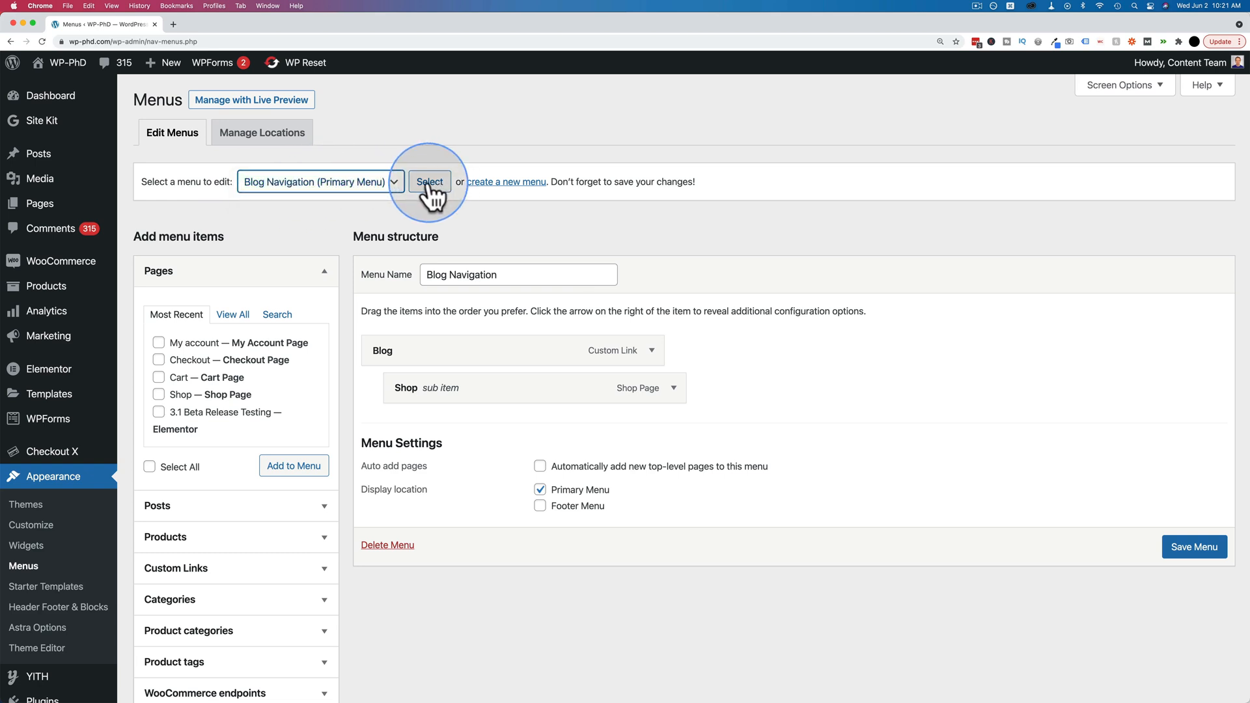
pyautogui.click(429, 182)
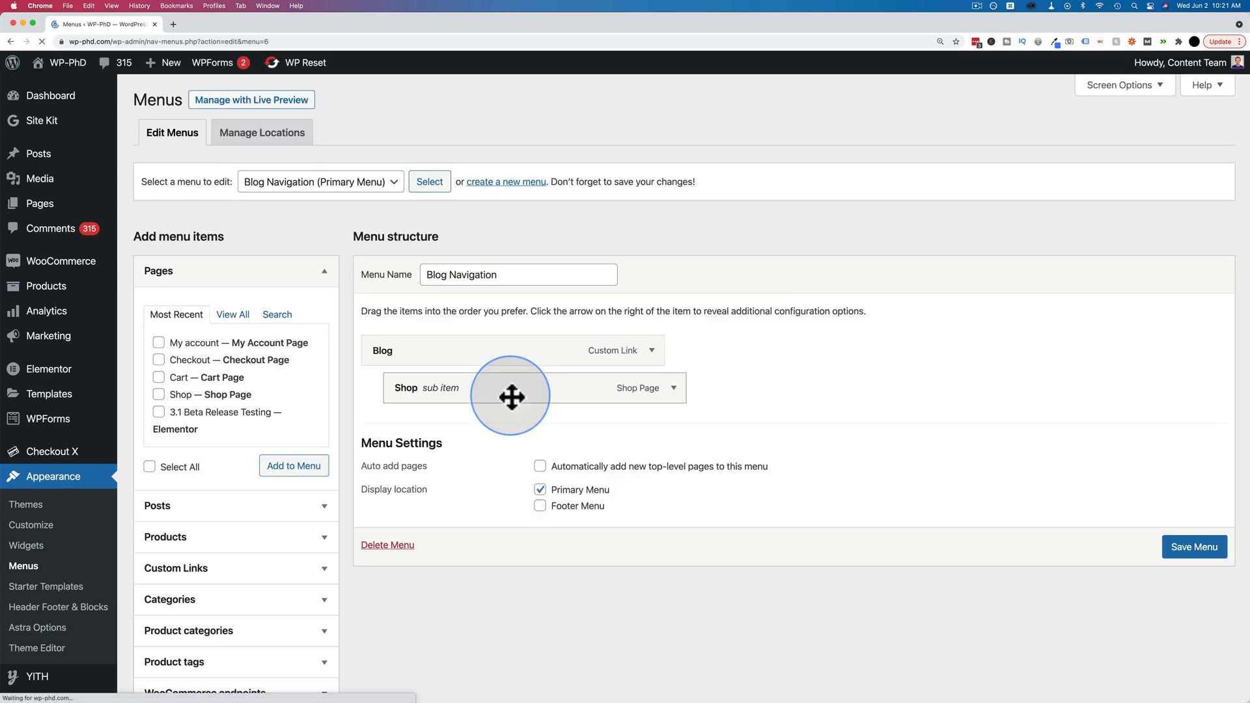
pyautogui.moveTo(511, 397); pyautogui.dragTo(463, 355)
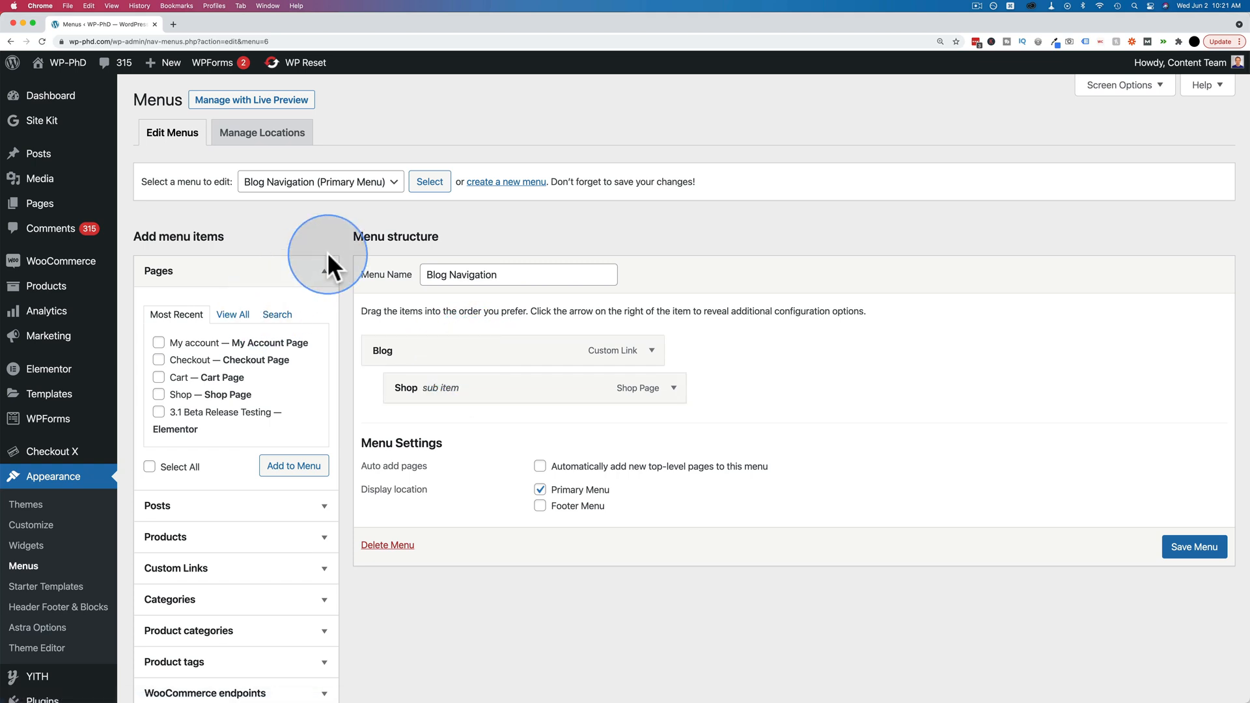
# Step: Scroll the Add menu items panel and expand Categories to list Exercise and Healthy Eating
pyautogui.scroll(-3)
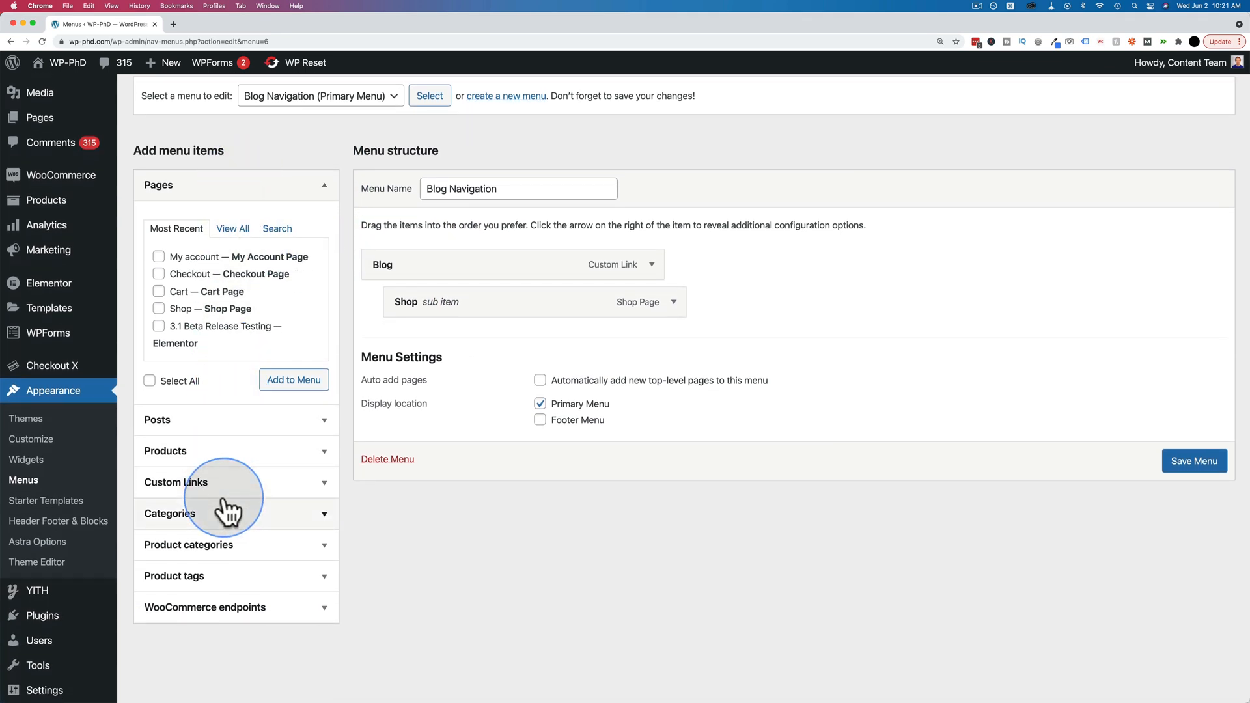
pyautogui.scroll(-3)
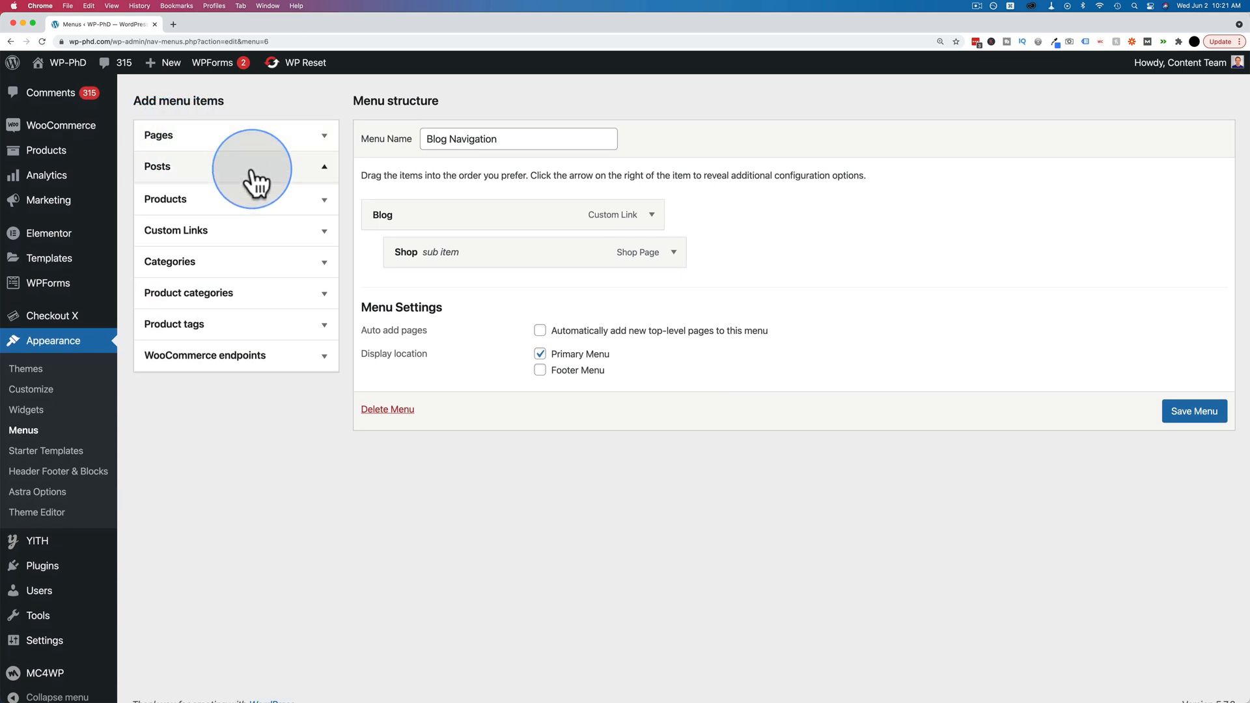
pyautogui.click(166, 198)
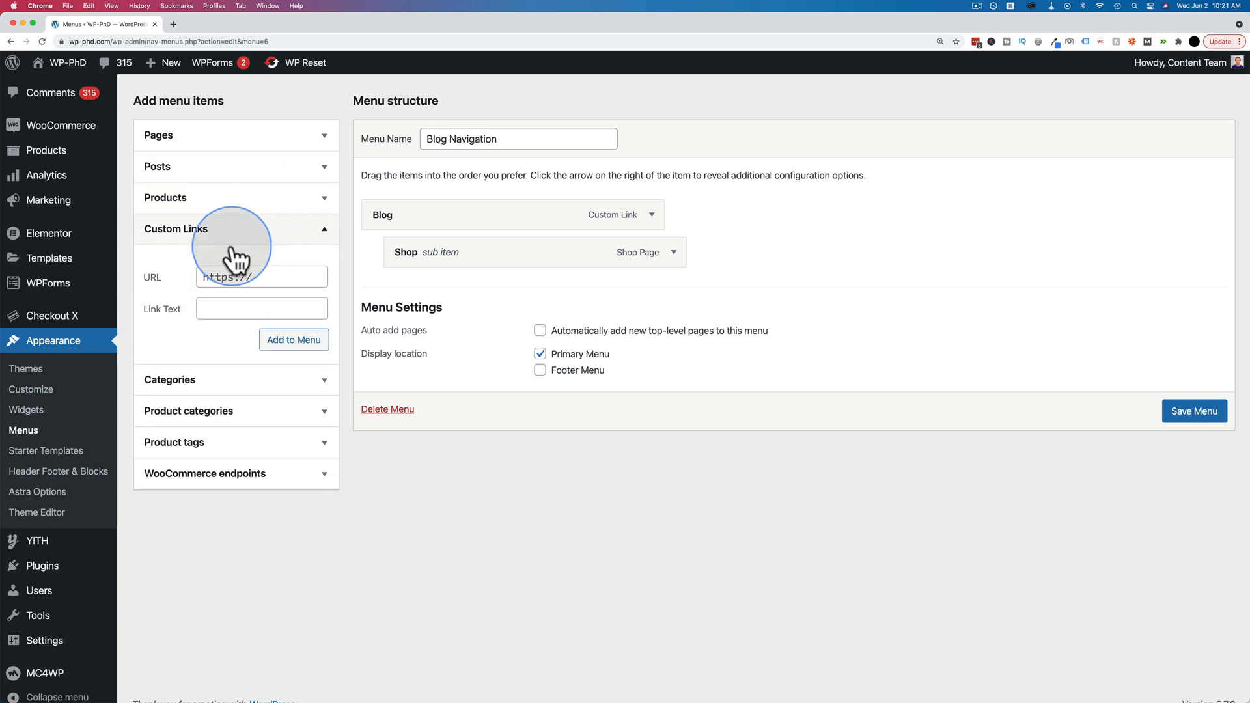
pyautogui.click(169, 259)
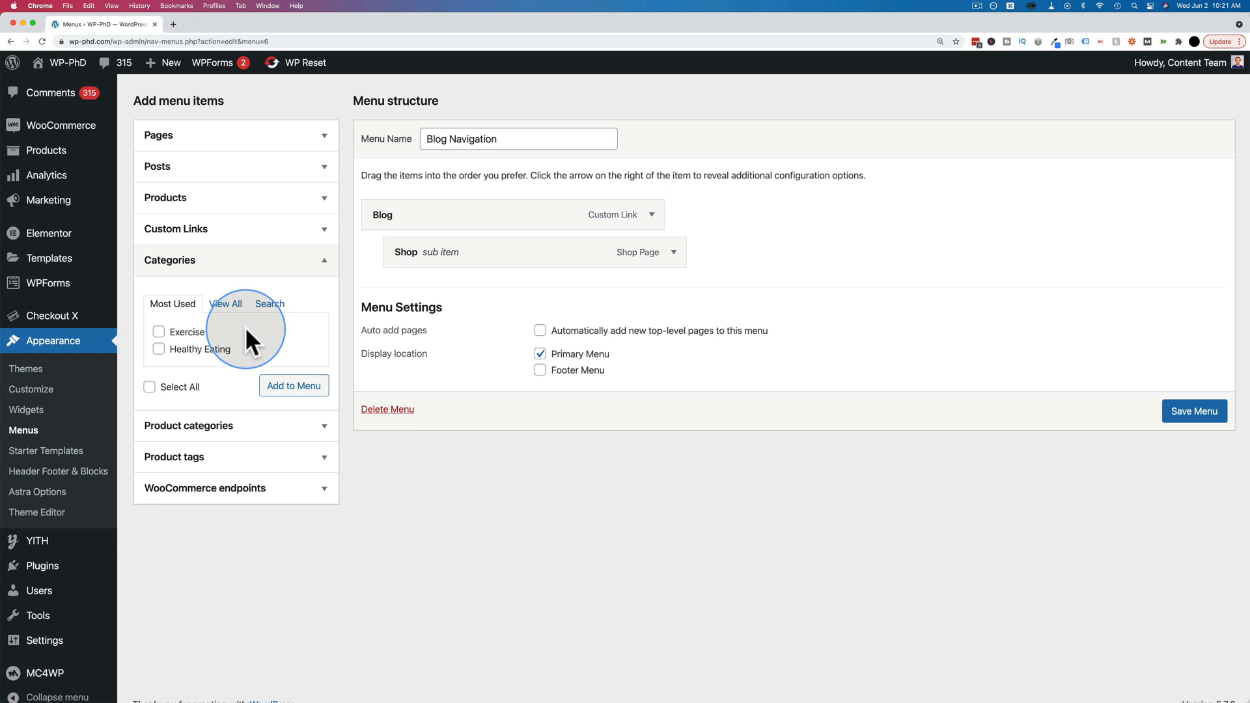
# Step: Add the Exercise category, make it a top-level item above Blog, and save the menu
pyautogui.click(159, 331)
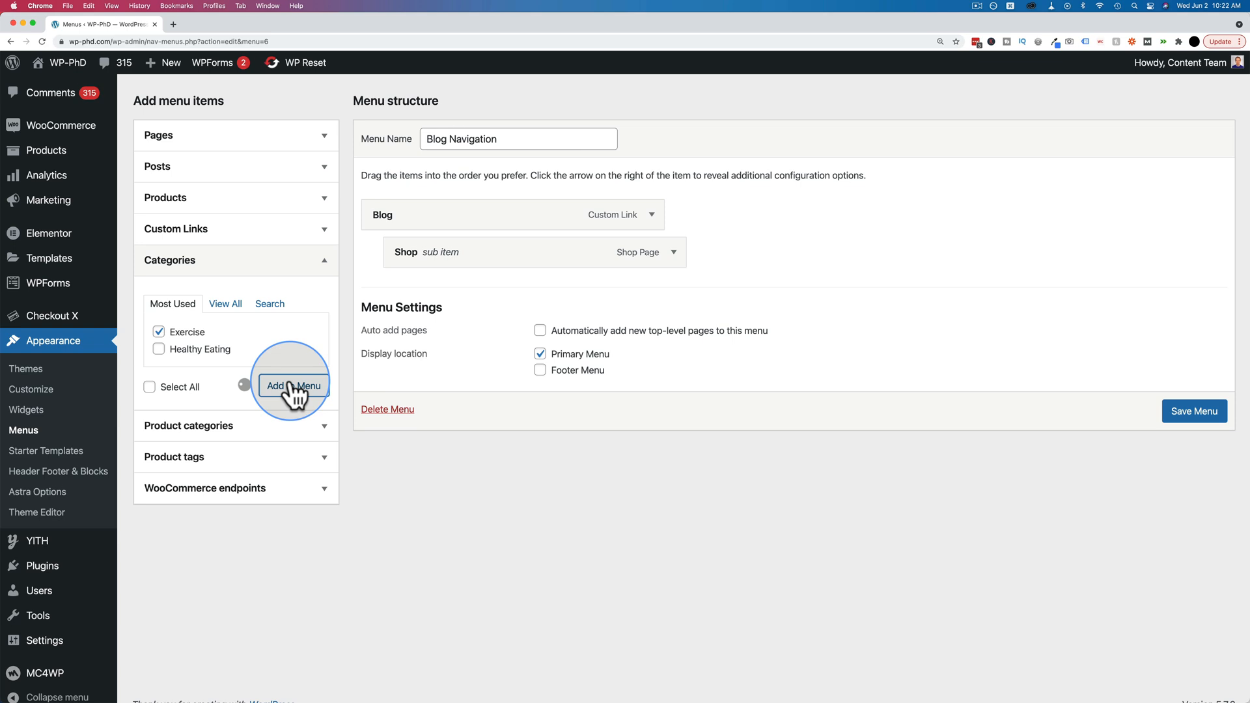
pyautogui.click(294, 384)
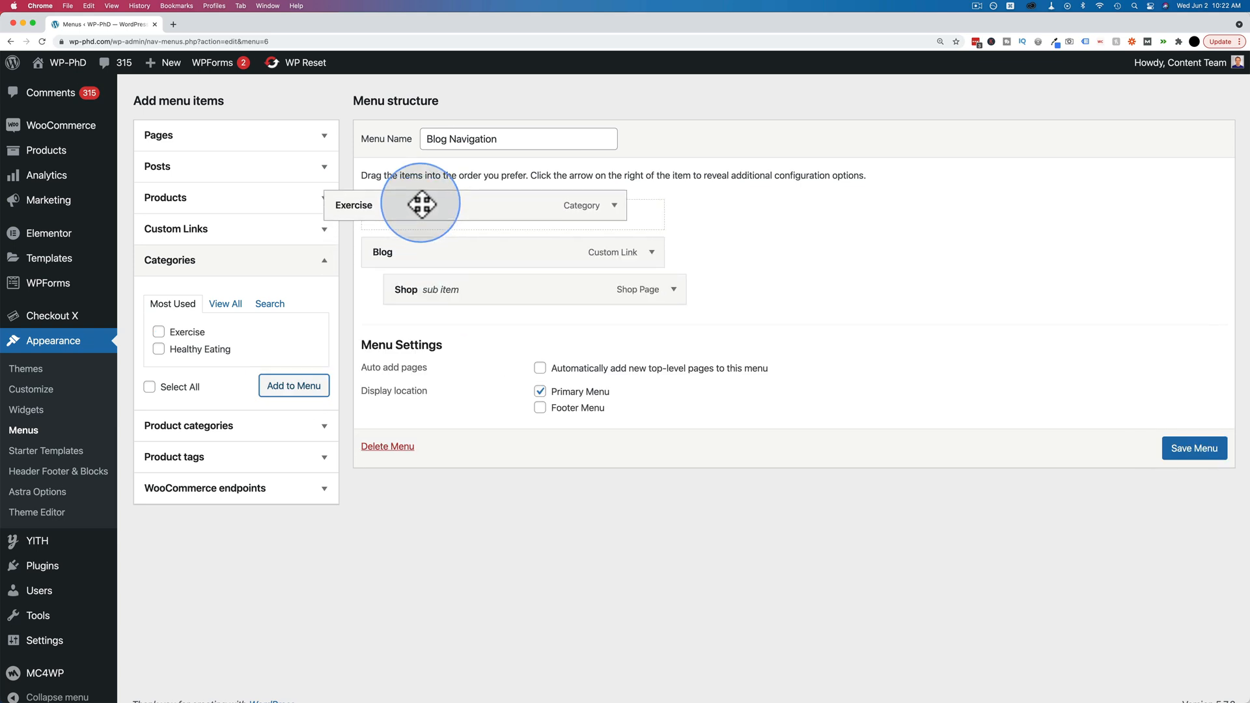
pyautogui.moveTo(422, 205); pyautogui.dragTo(422, 215)
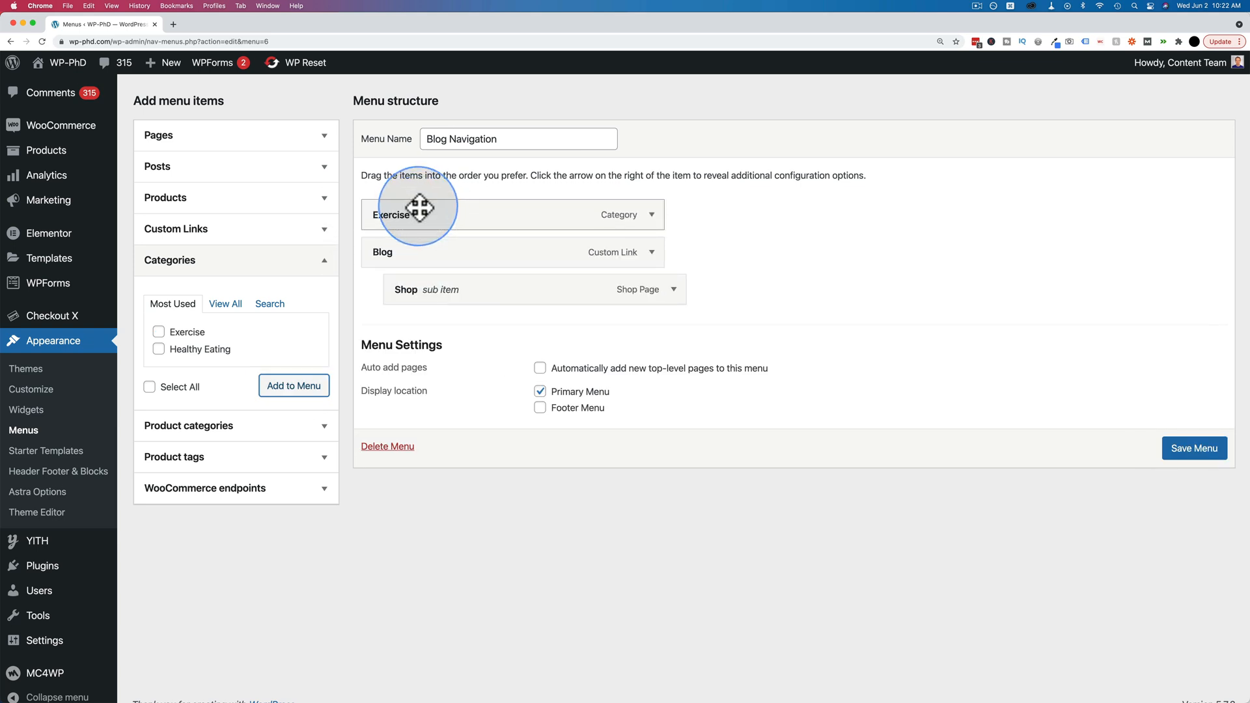
pyautogui.moveTo(427, 213); pyautogui.dragTo(457, 252)
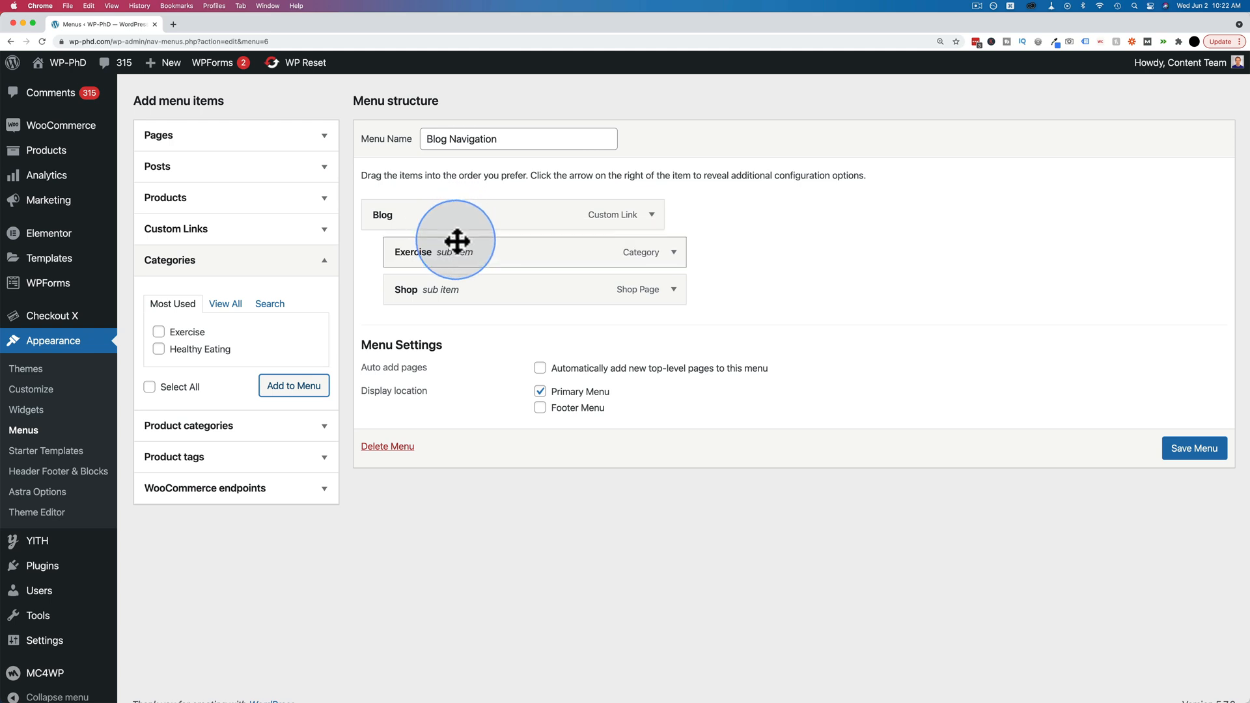
pyautogui.moveTo(455, 251); pyautogui.dragTo(455, 228)
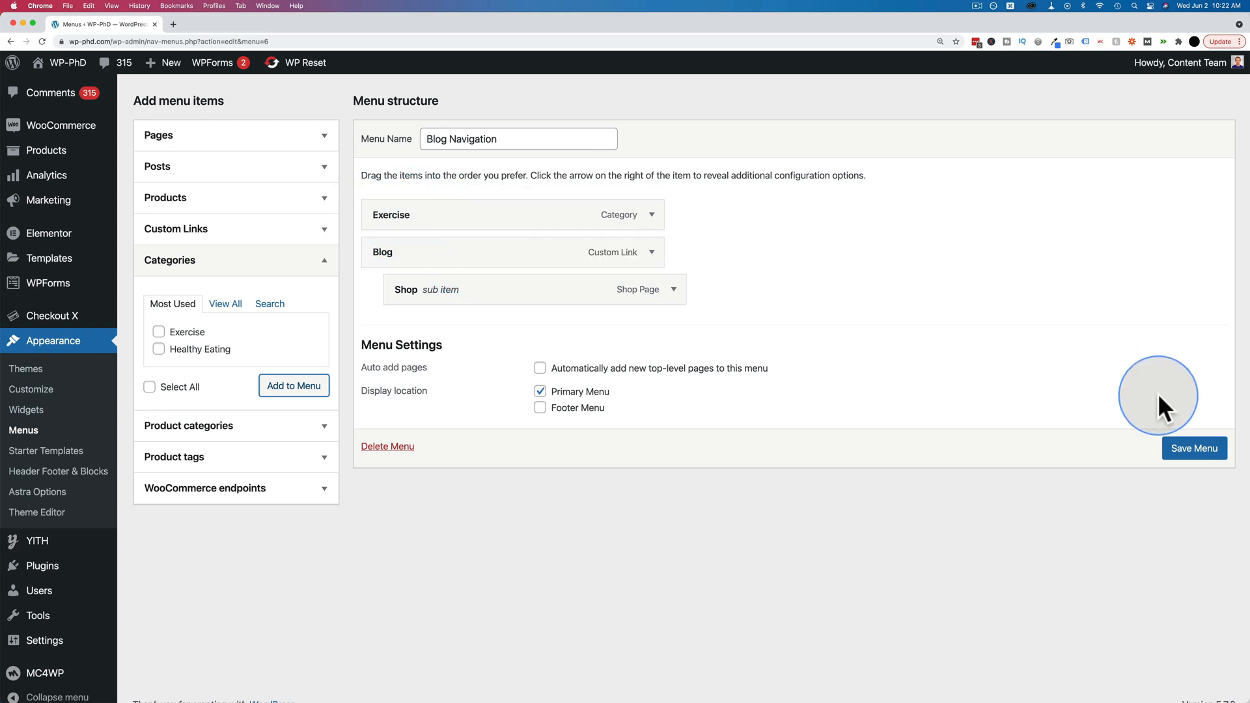
pyautogui.click(1193, 448)
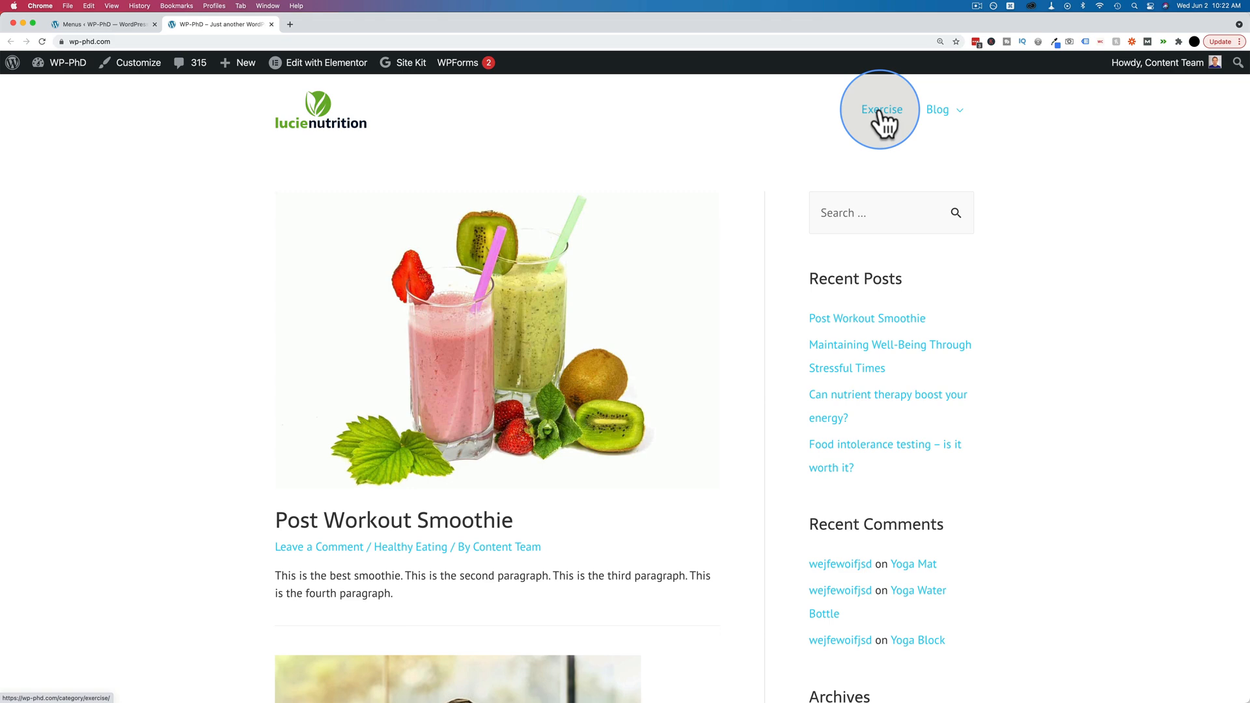
# Step: Follow the Exercise menu link on the live site and scroll through its category page
pyautogui.click(880, 109)
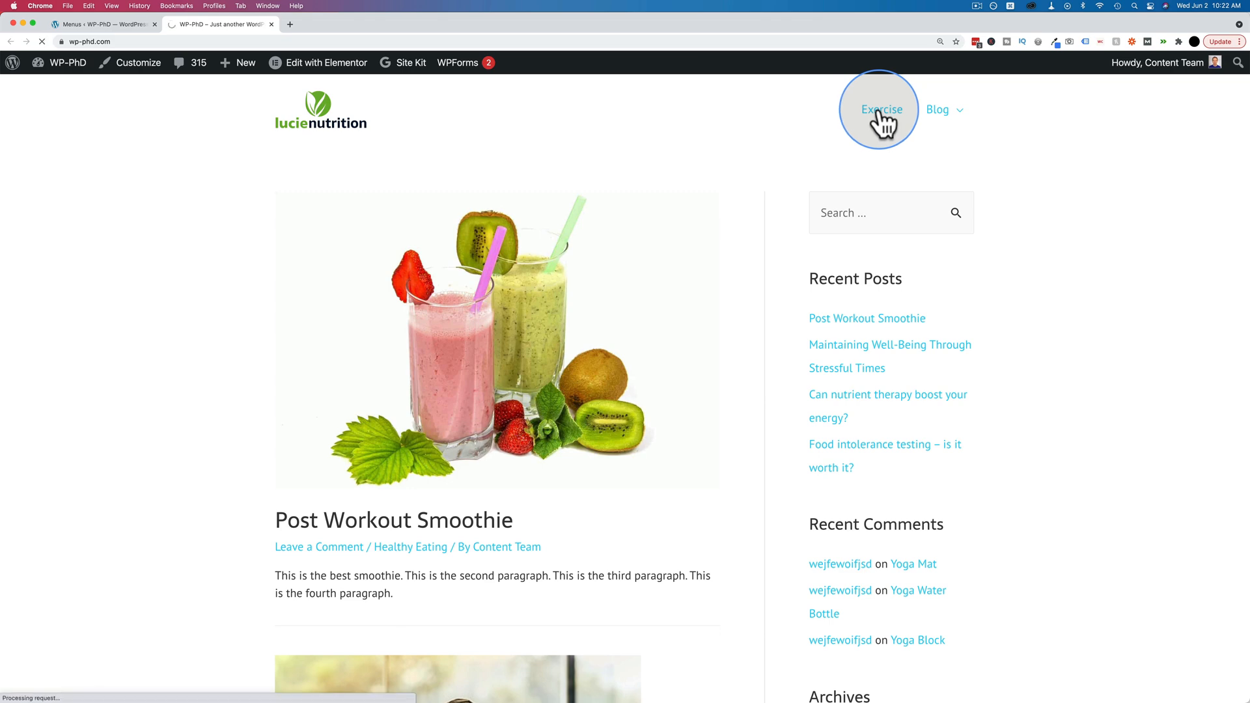
pyautogui.click(880, 110)
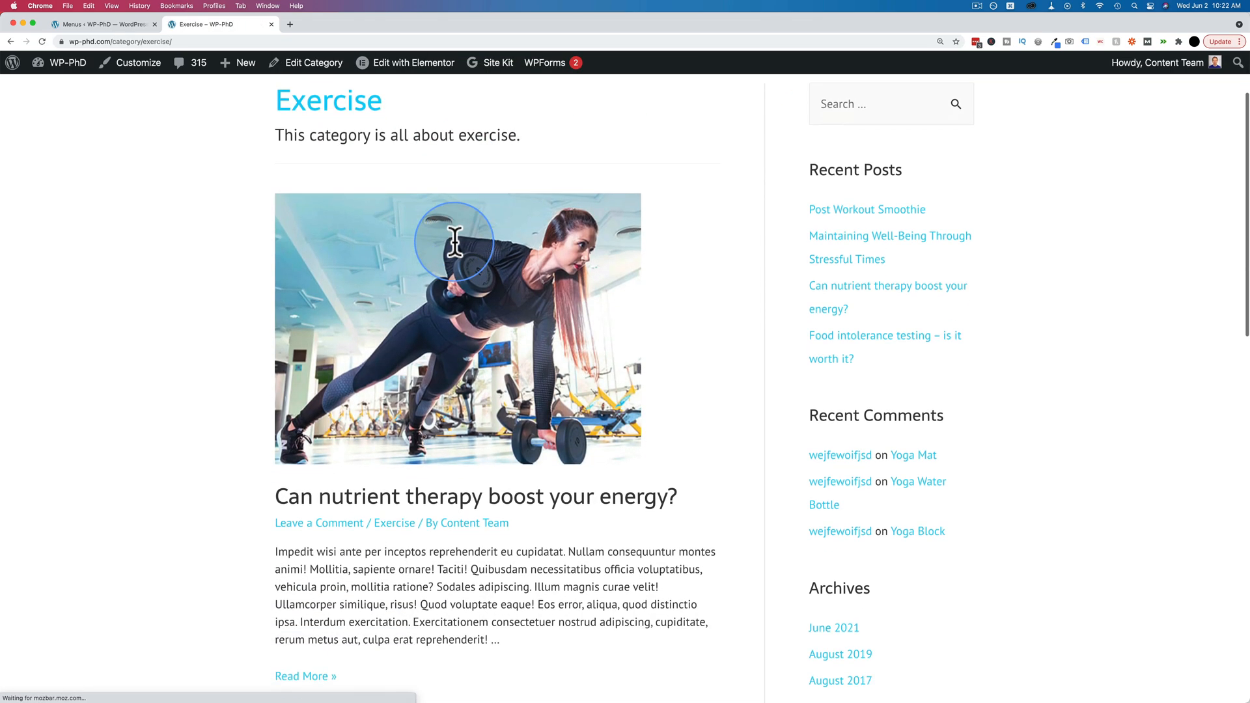
pyautogui.scroll(-3)
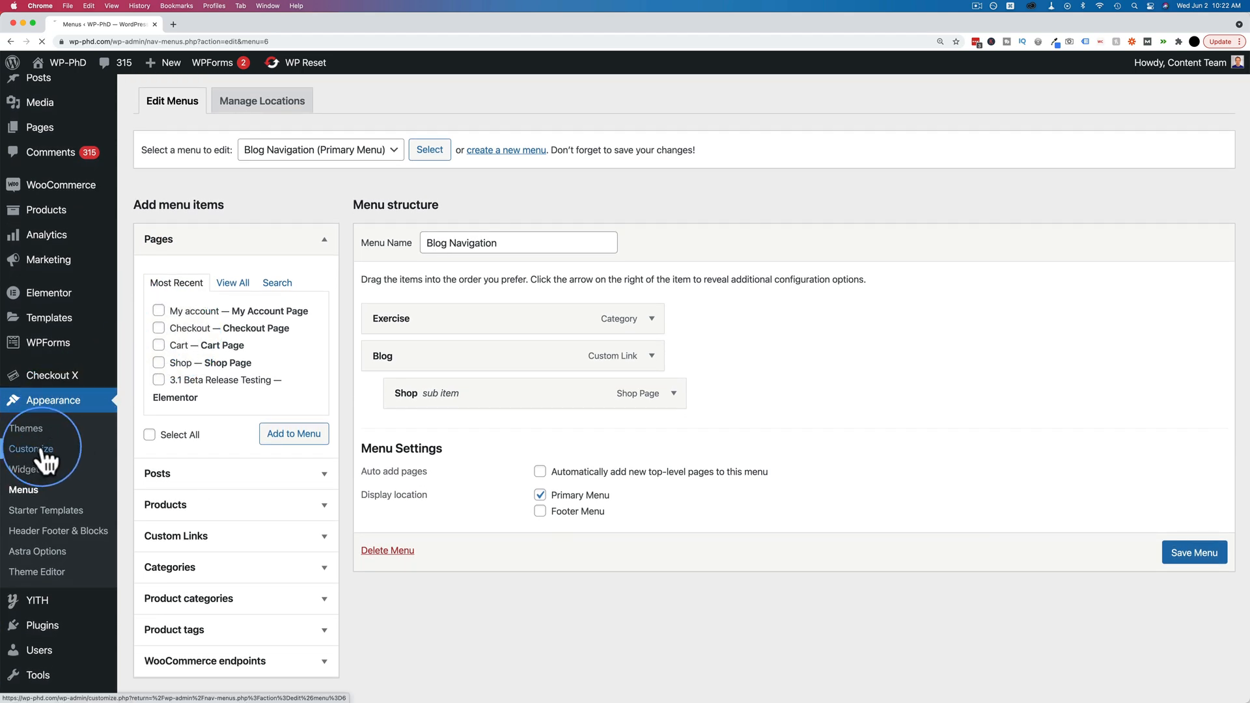
# Step: Open the Customizer from Appearance > Customize
pyautogui.click(32, 448)
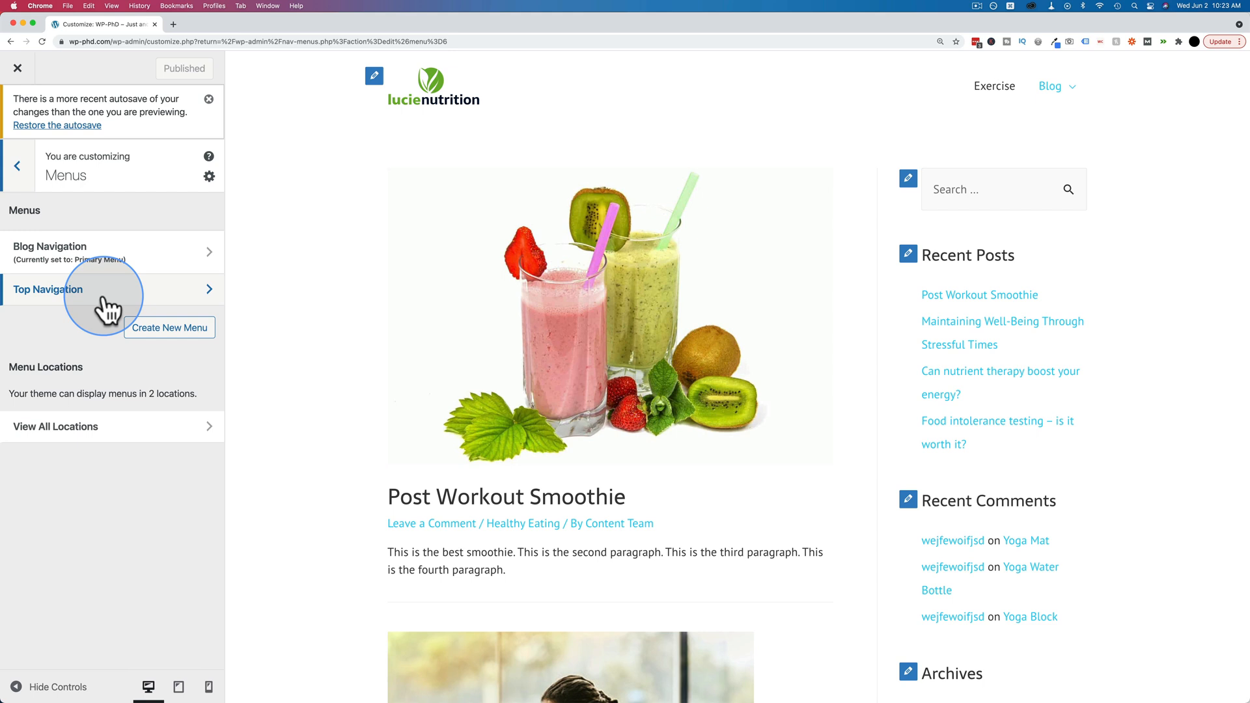
pyautogui.moveTo(107, 251)
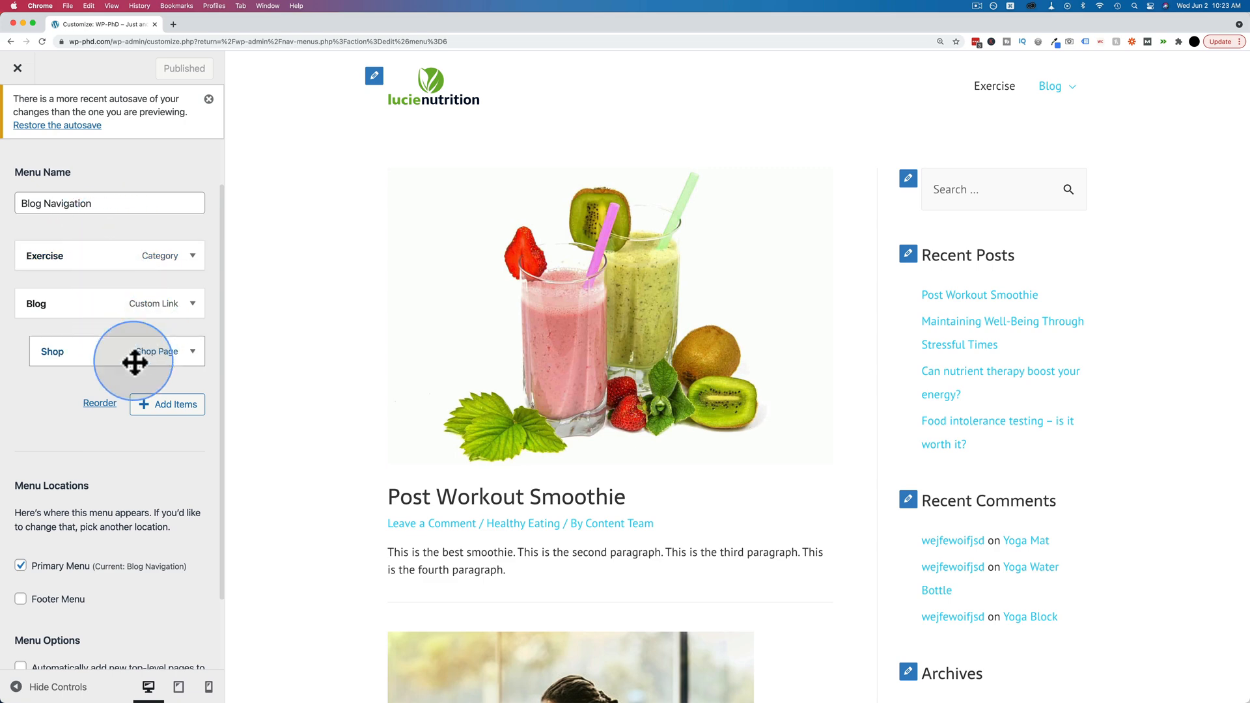
# Step: Add the Healthy Eating category to Blog Navigation, placed after Exercise
pyautogui.click(167, 404)
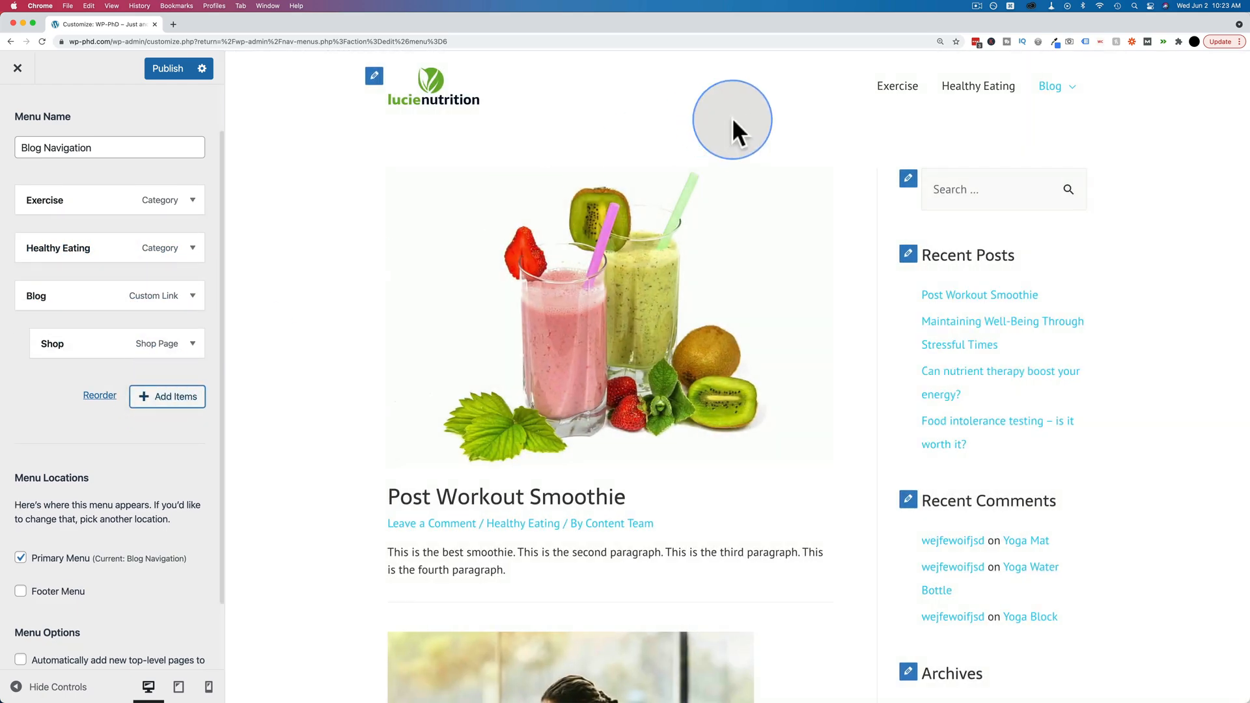
pyautogui.moveTo(920, 88)
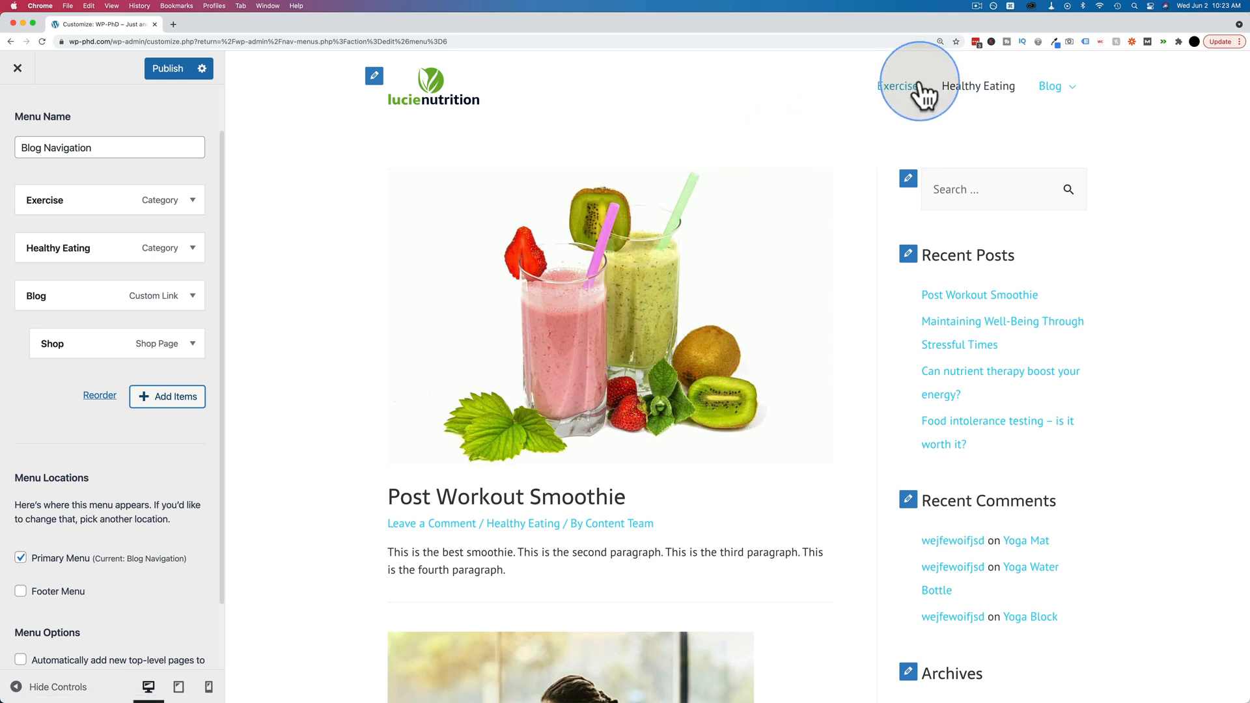
pyautogui.moveTo(333, 108)
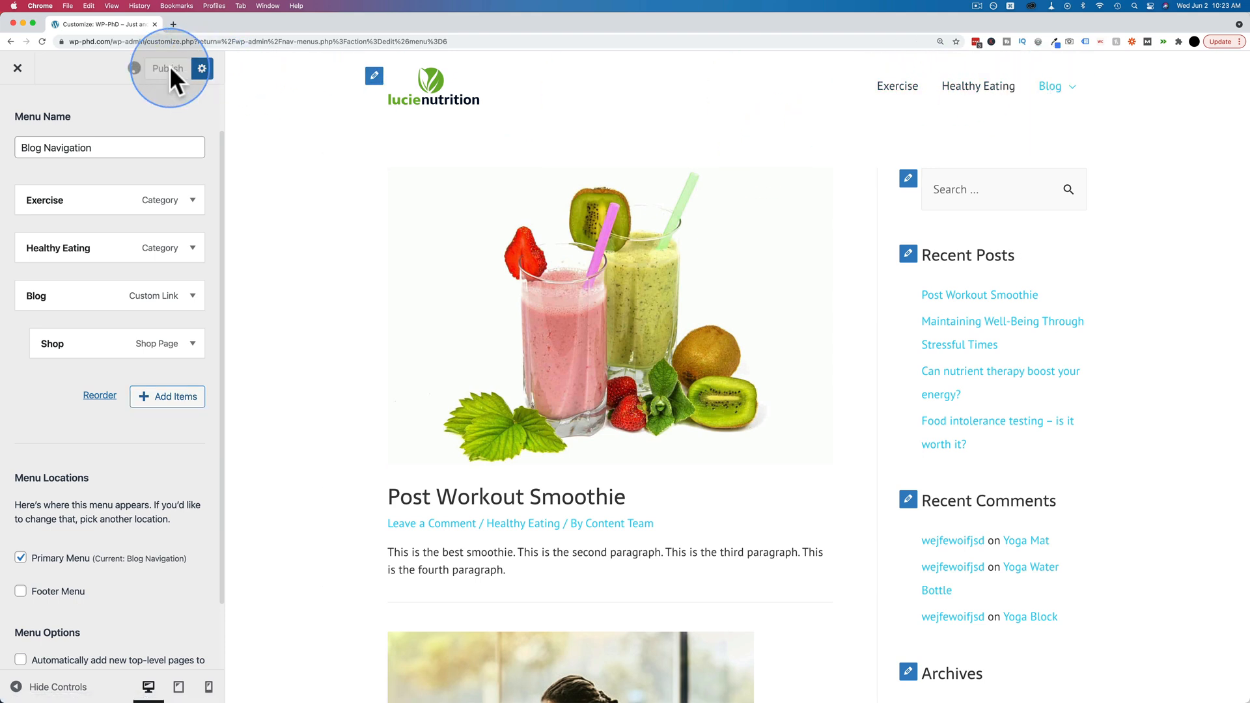
# Step: Publish the Customizer menu changes and close the Customizer
pyautogui.click(167, 68)
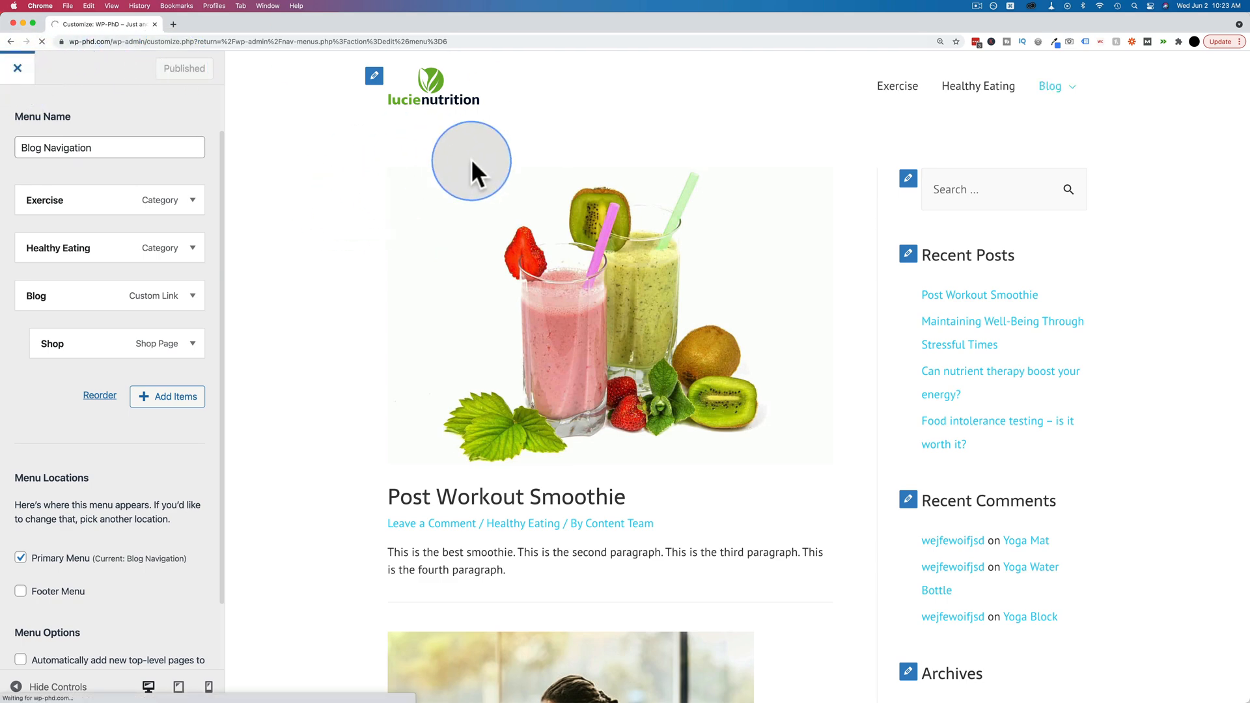
pyautogui.click(18, 68)
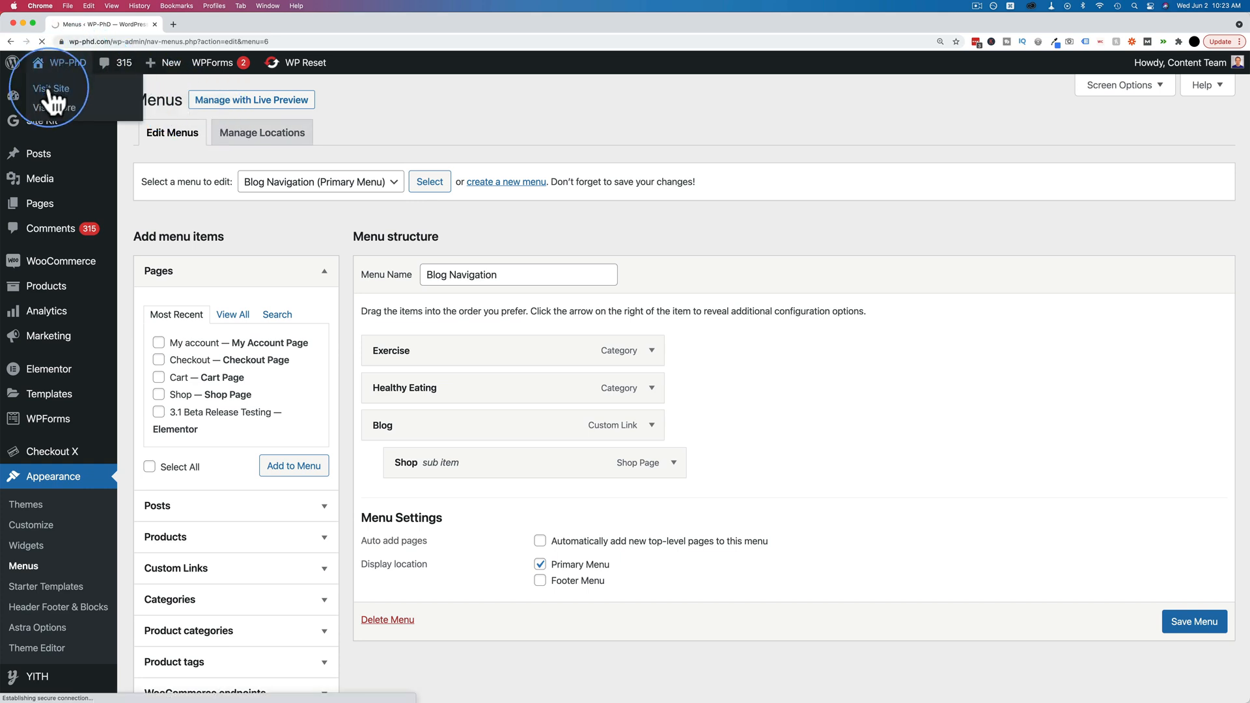
# Step: Visit the live site to view Exercise, Healthy Eating and Blog in the navigation
pyautogui.click(50, 88)
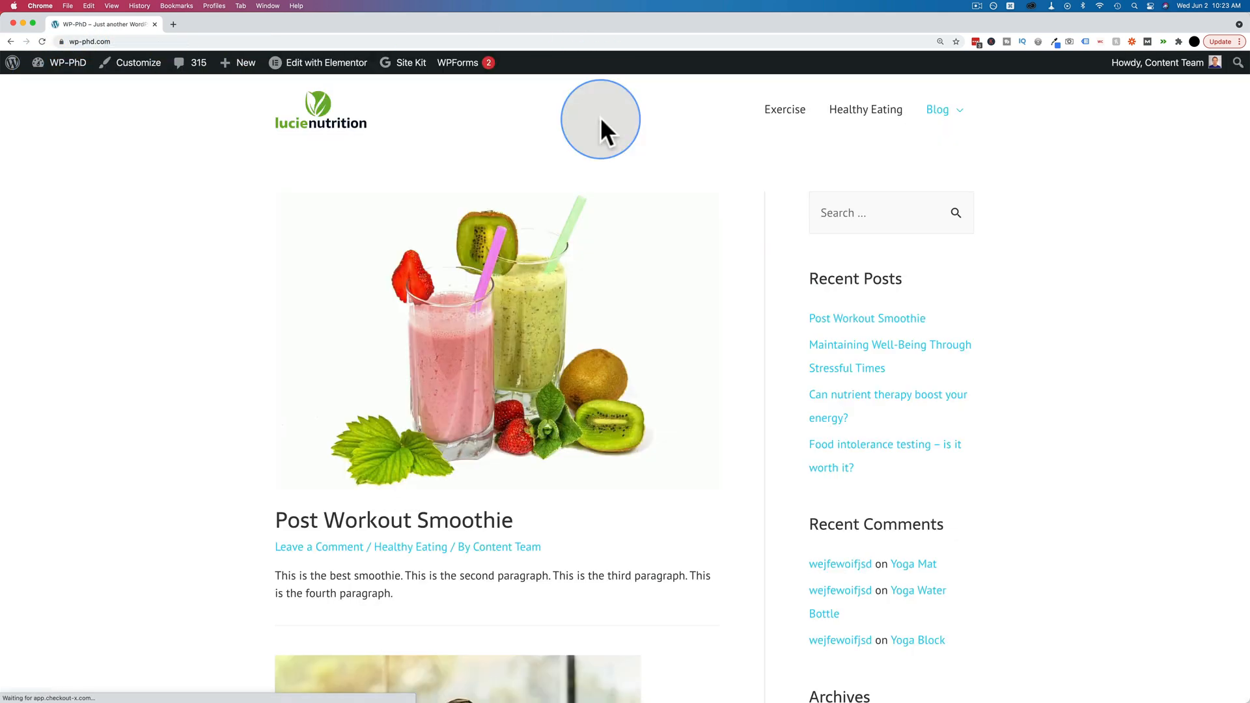
pyautogui.moveTo(865, 110)
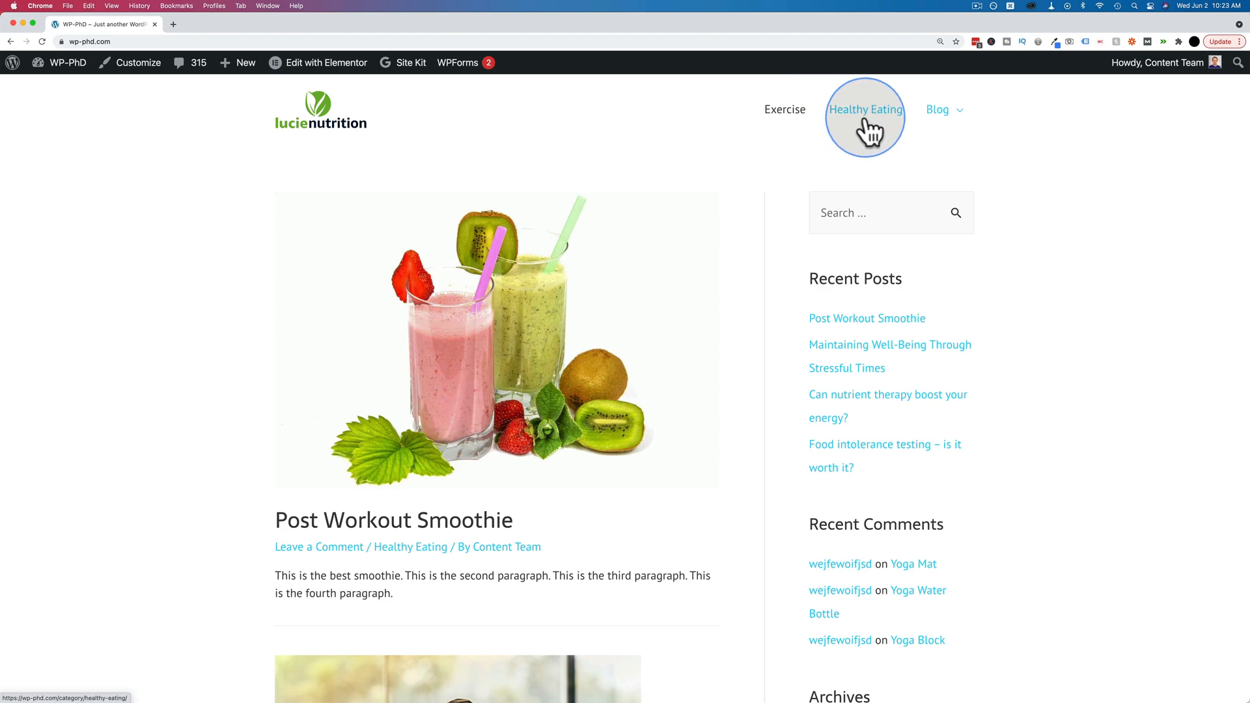